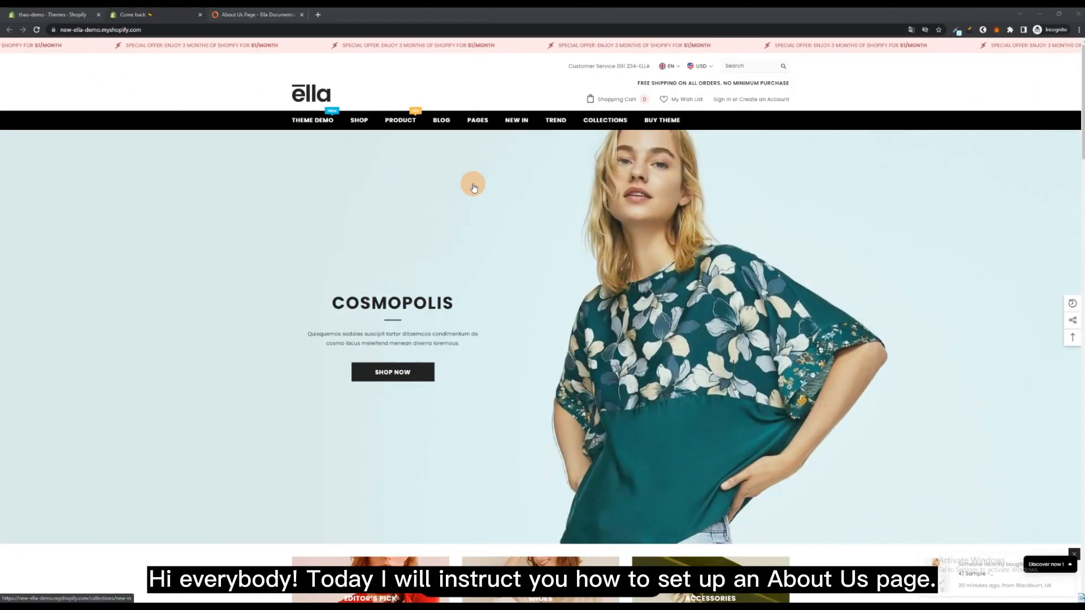
# Preview the About Us 1 demo layout from the Pages menu, browsing its hero, features and about-store sections
pyautogui.click(477, 120)
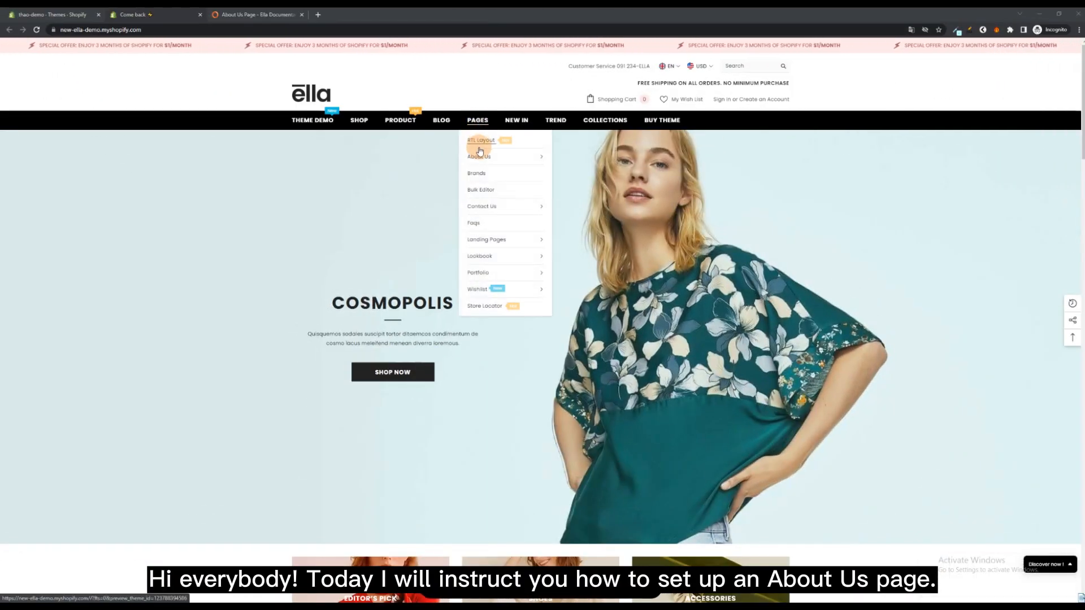
pyautogui.moveTo(479, 156)
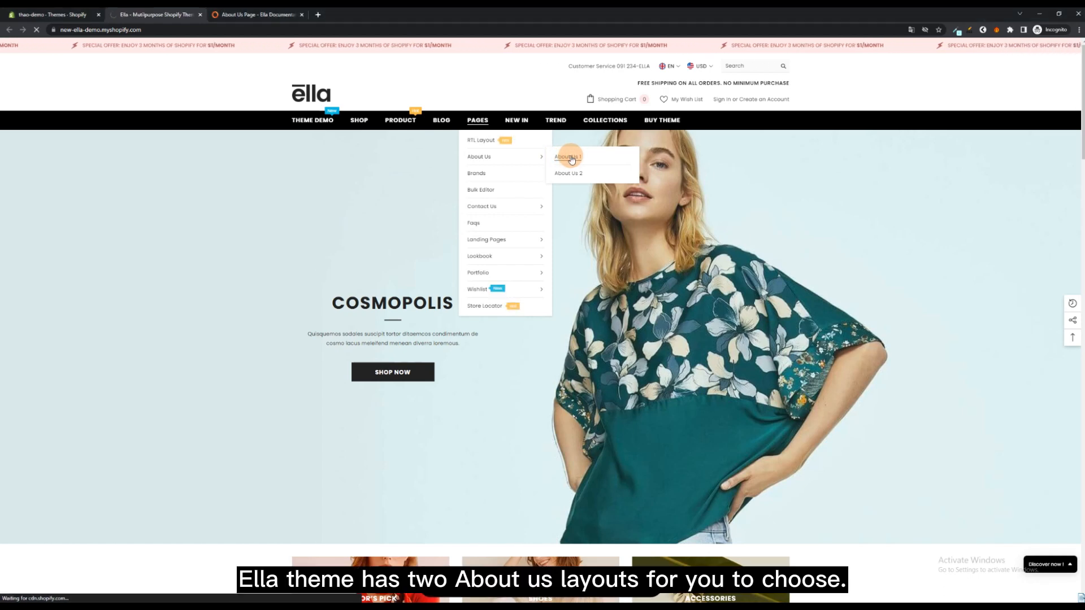
pyautogui.click(568, 156)
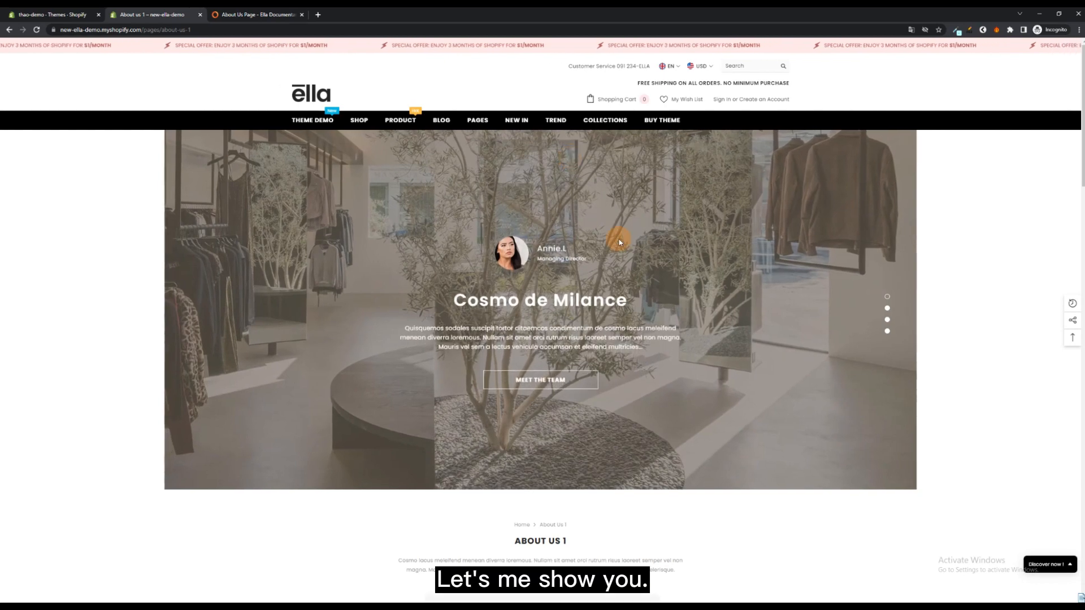
pyautogui.scroll(-3)
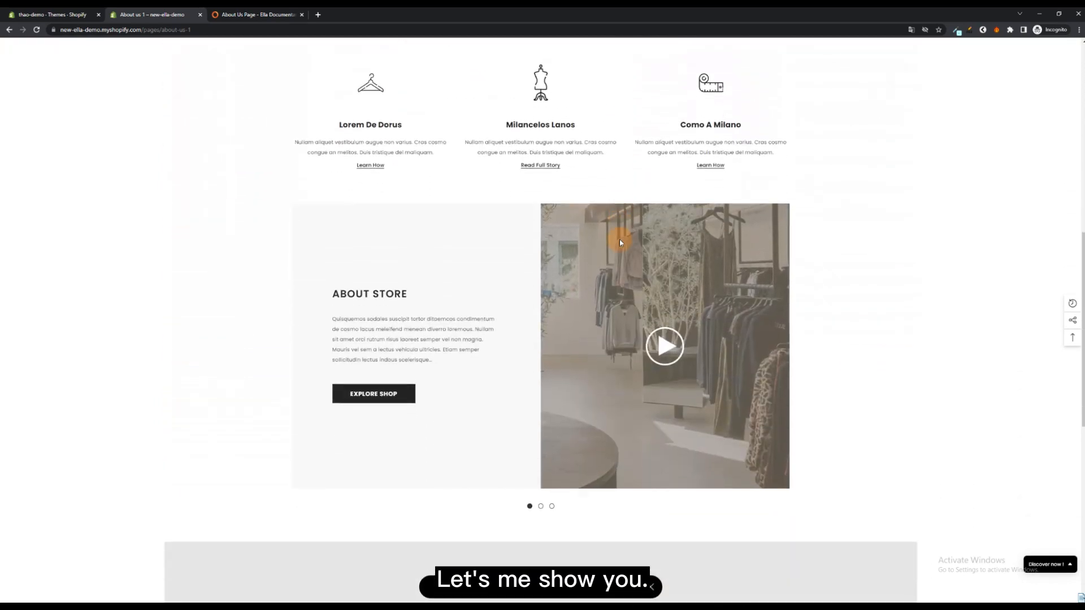
pyautogui.scroll(-3)
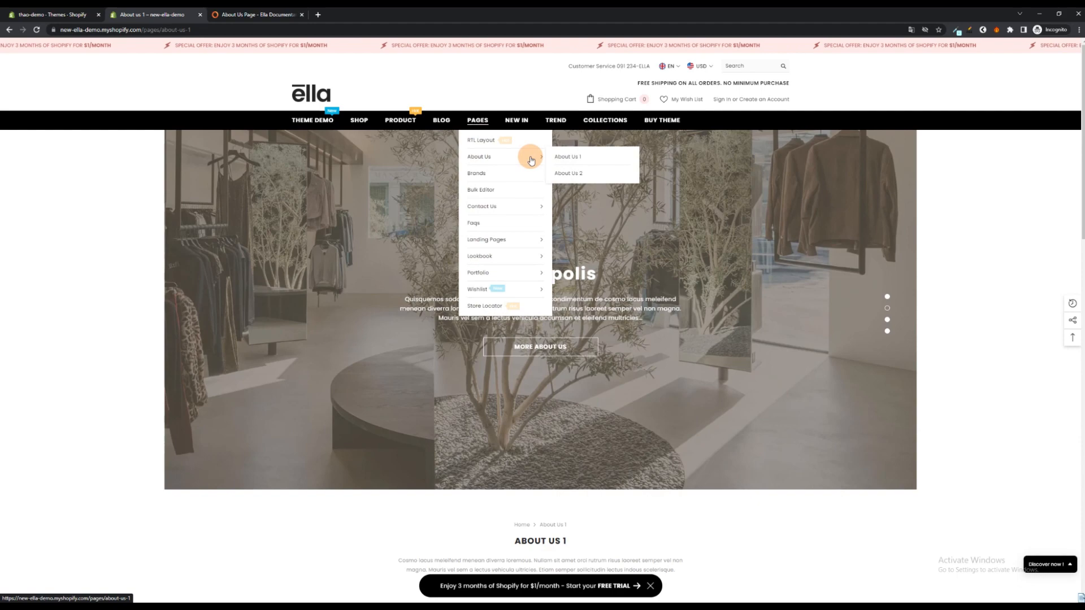
pyautogui.moveTo(569, 174)
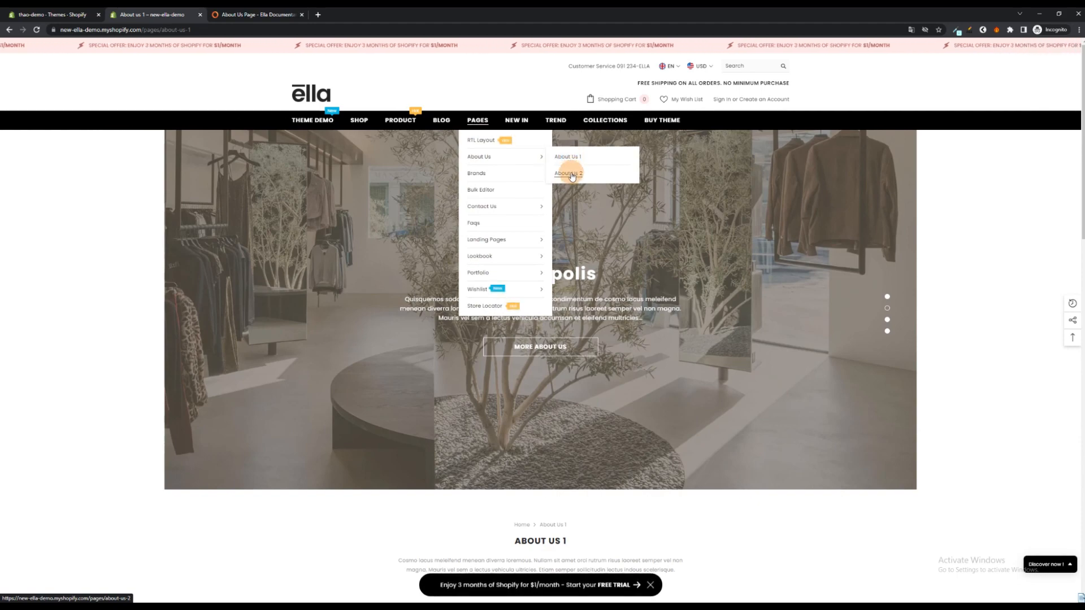
# Preview the About Us 2 demo layout from the Pages menu and browse down its sections
pyautogui.click(568, 173)
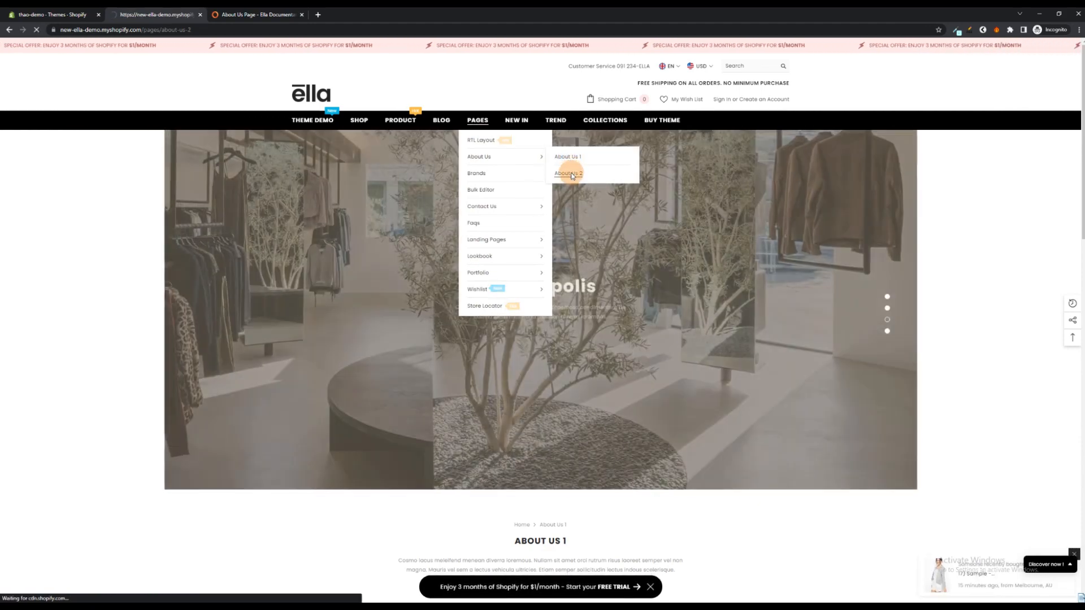
pyautogui.click(567, 173)
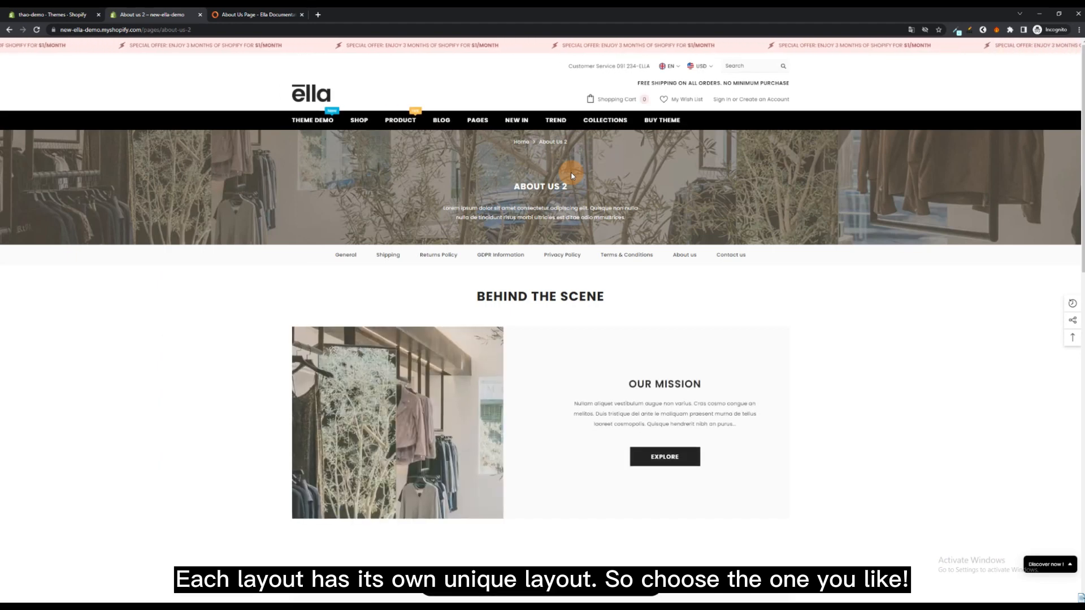
pyautogui.scroll(-3)
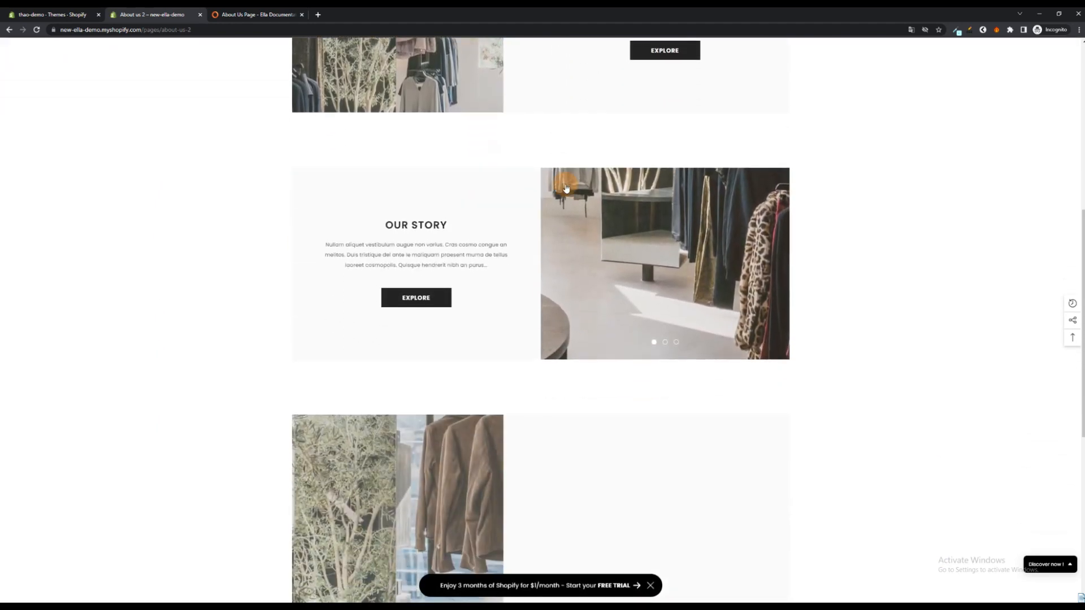
pyautogui.scroll(-3)
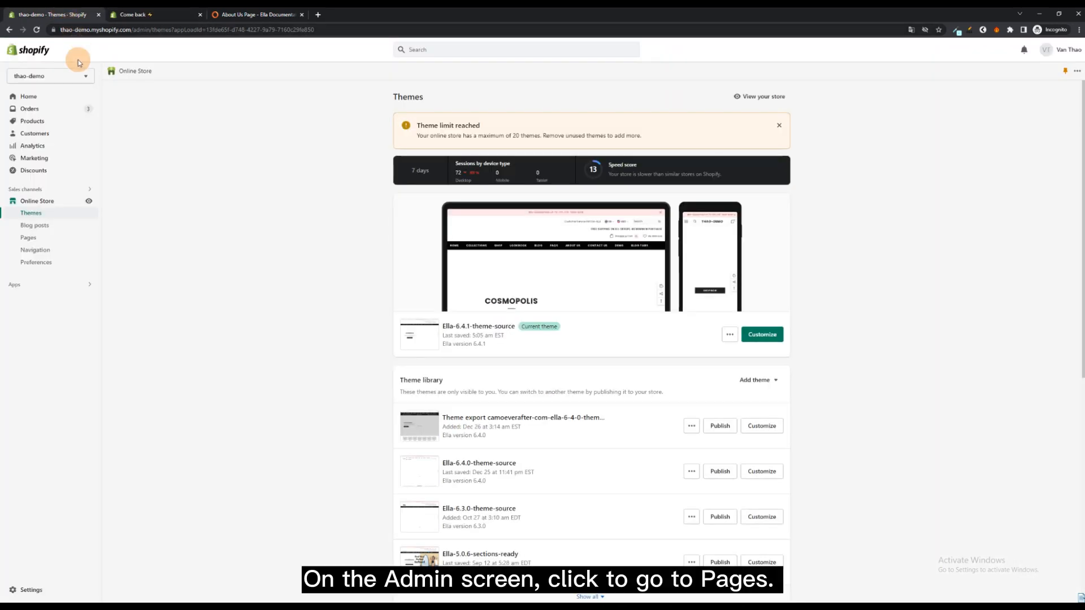
# Go to the store's Pages list under Online Store in the Shopify admin
pyautogui.click(27, 237)
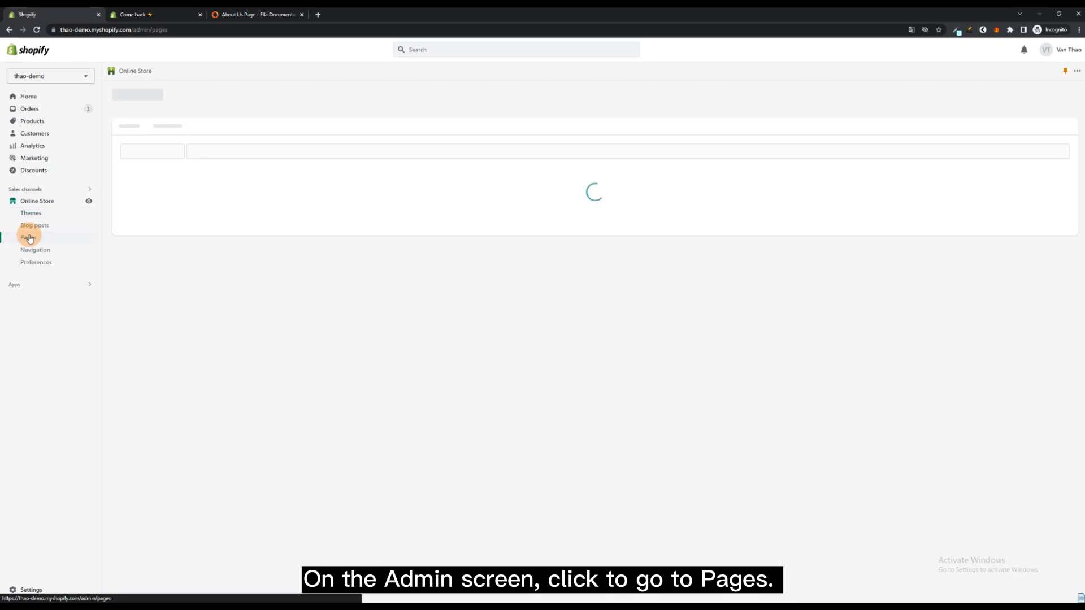
pyautogui.click(27, 237)
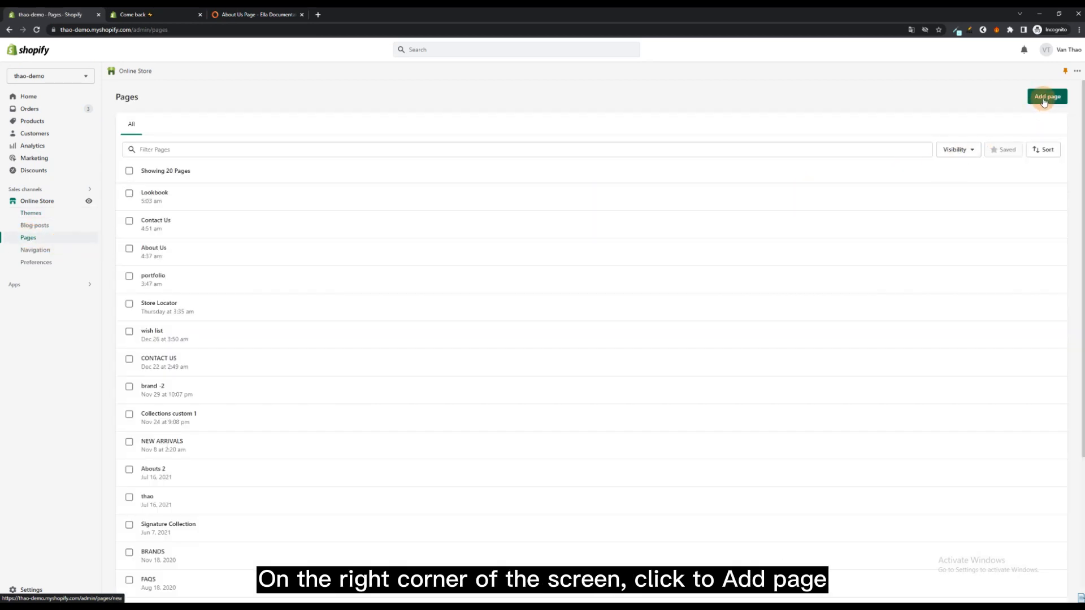
# Add a page titled 'About Us' with the template-about-us-1 theme template and save it
pyautogui.click(1047, 96)
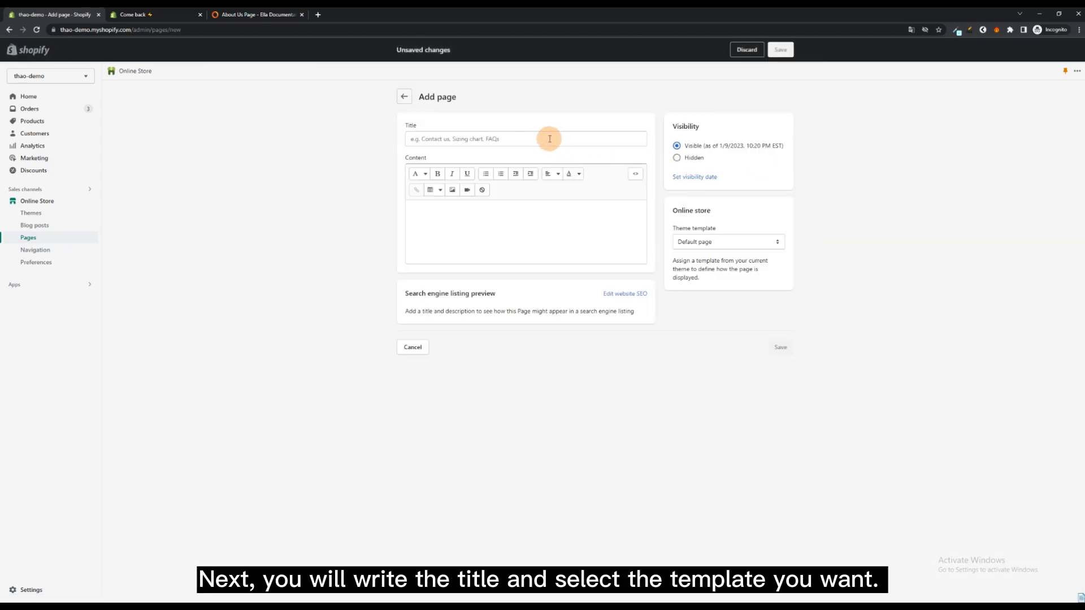
pyautogui.write('About Us')
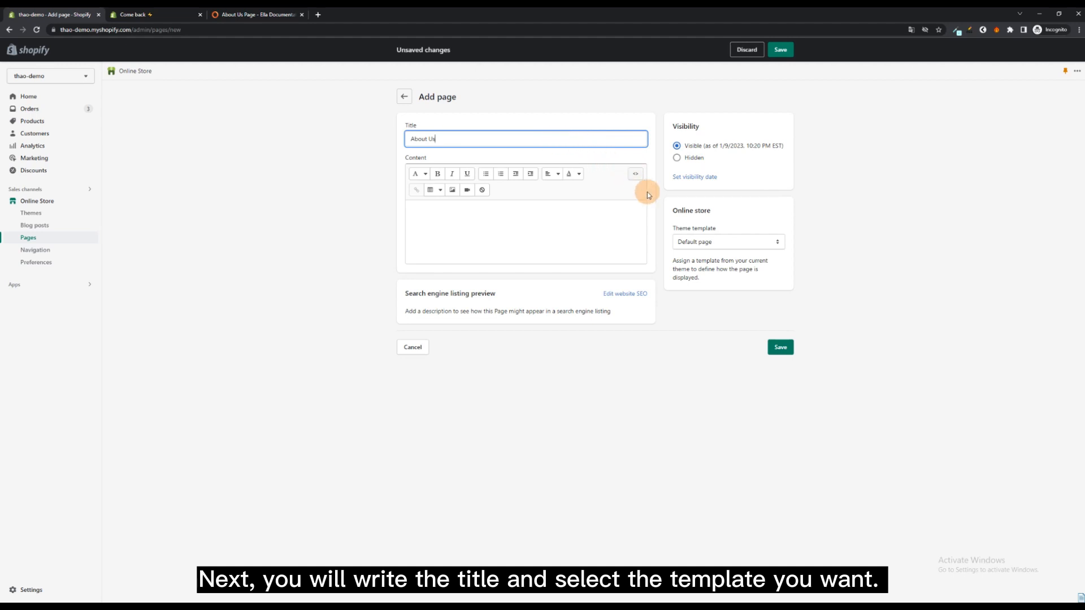
pyautogui.click(726, 242)
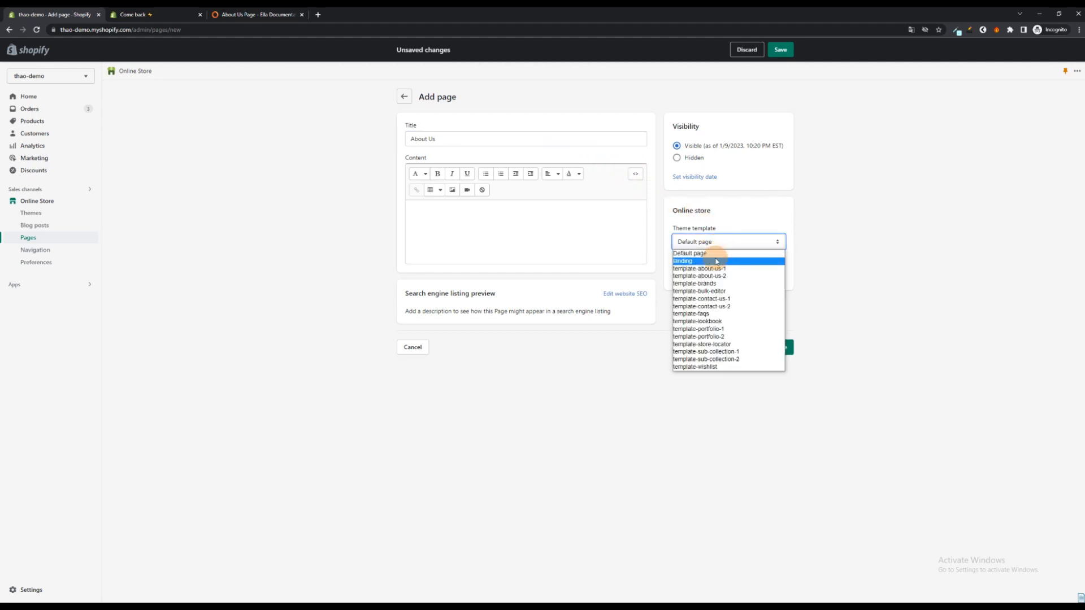
pyautogui.click(700, 269)
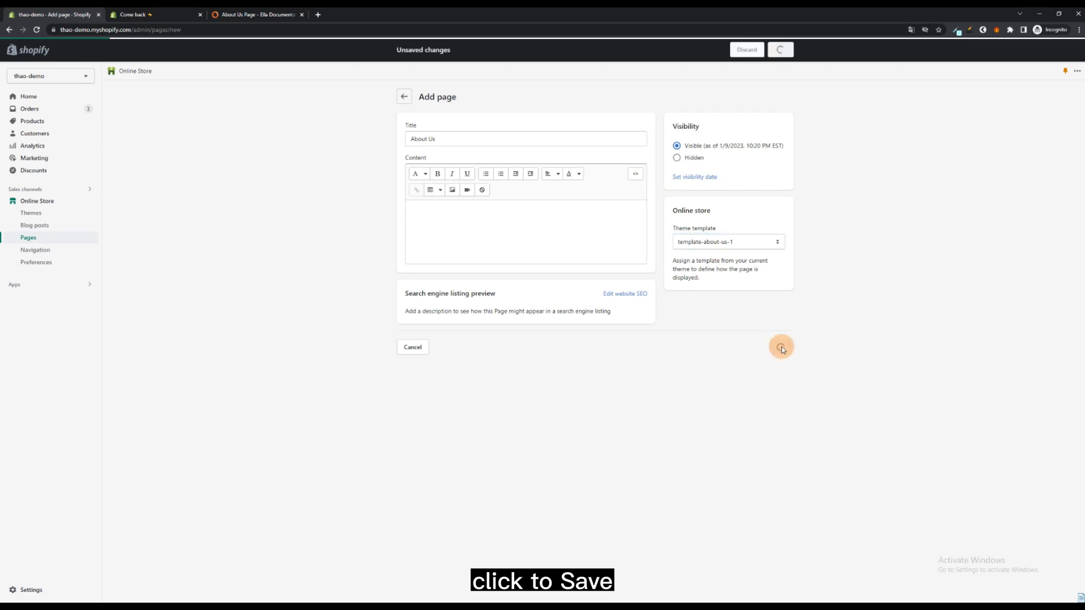
pyautogui.click(780, 49)
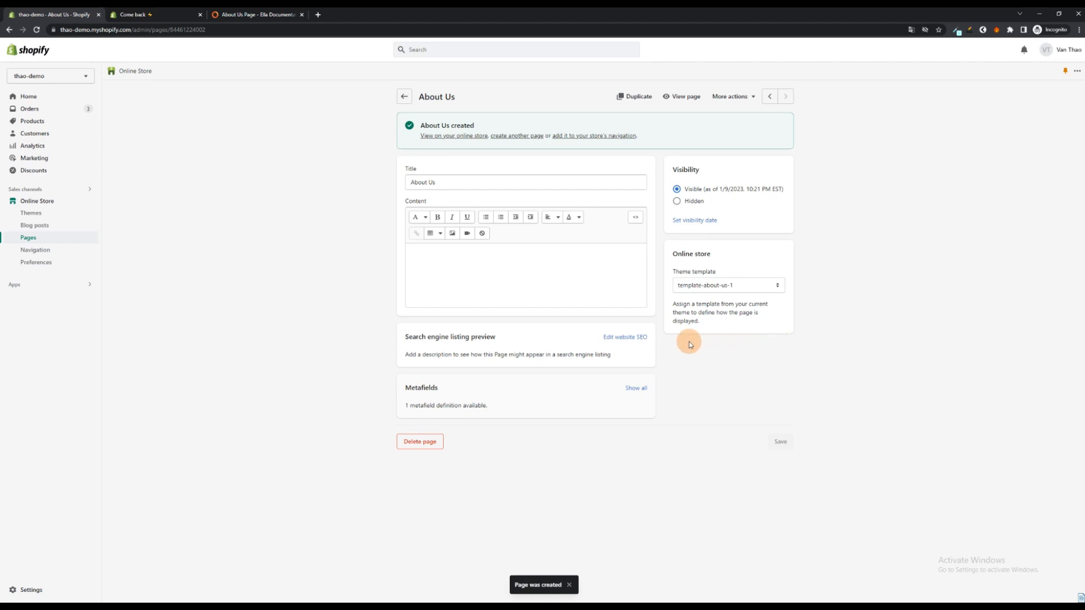
pyautogui.click(32, 213)
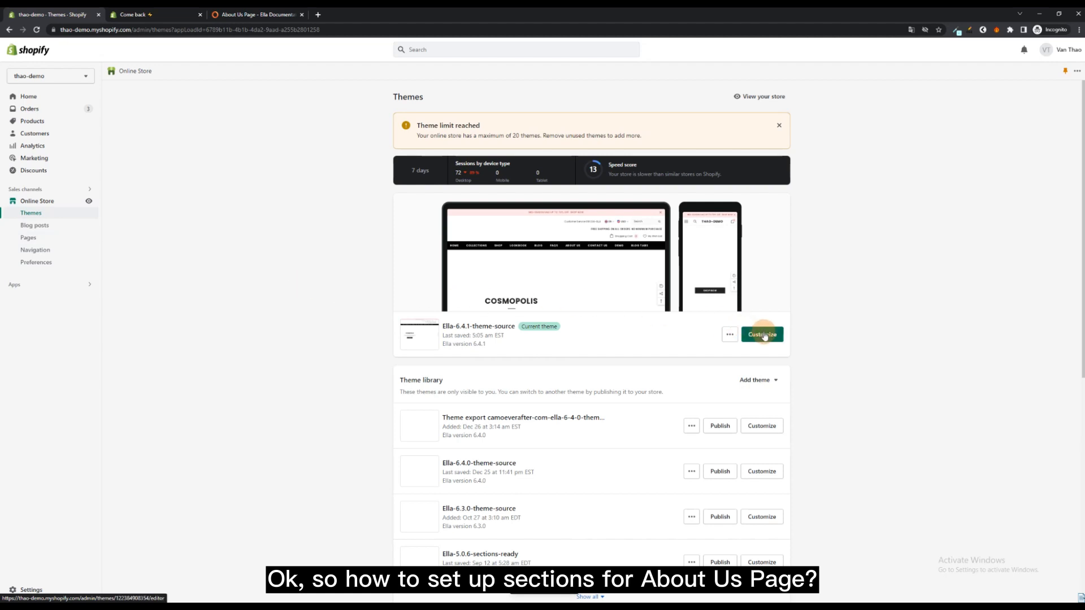
# Customize the current Ella-6.4.1-theme-source theme to enter the theme editor
pyautogui.click(761, 335)
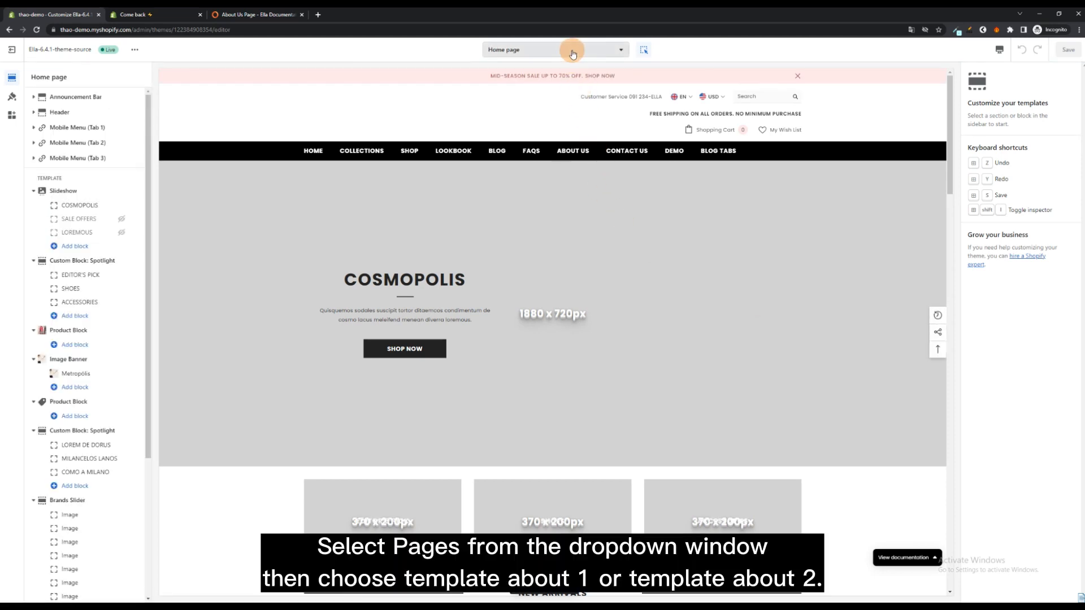
# Switch the theme editor from Home page to the template-about-us-1 page template
pyautogui.click(552, 49)
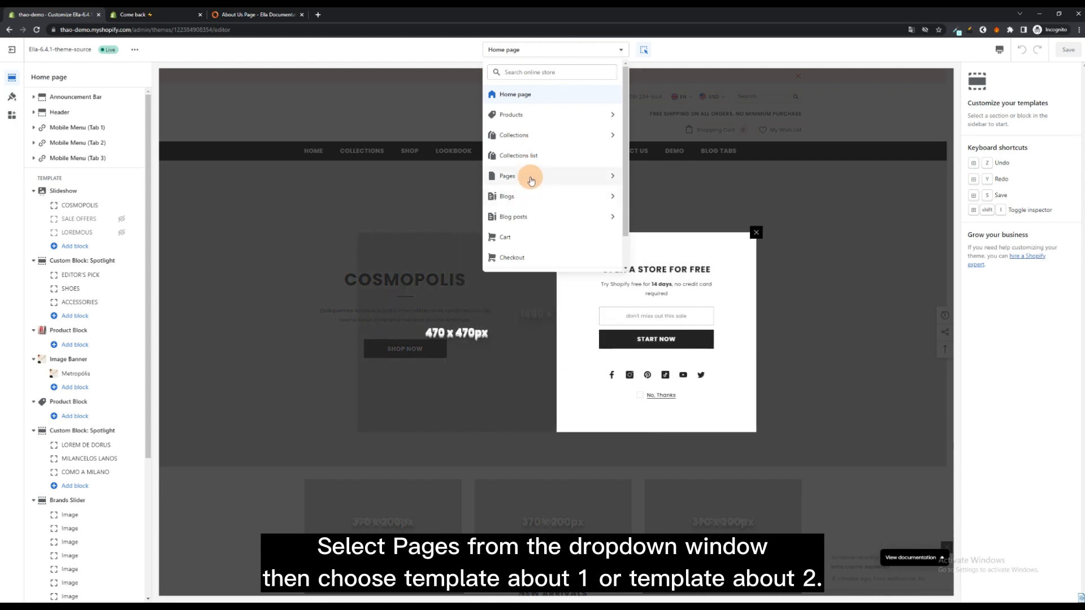
pyautogui.click(506, 176)
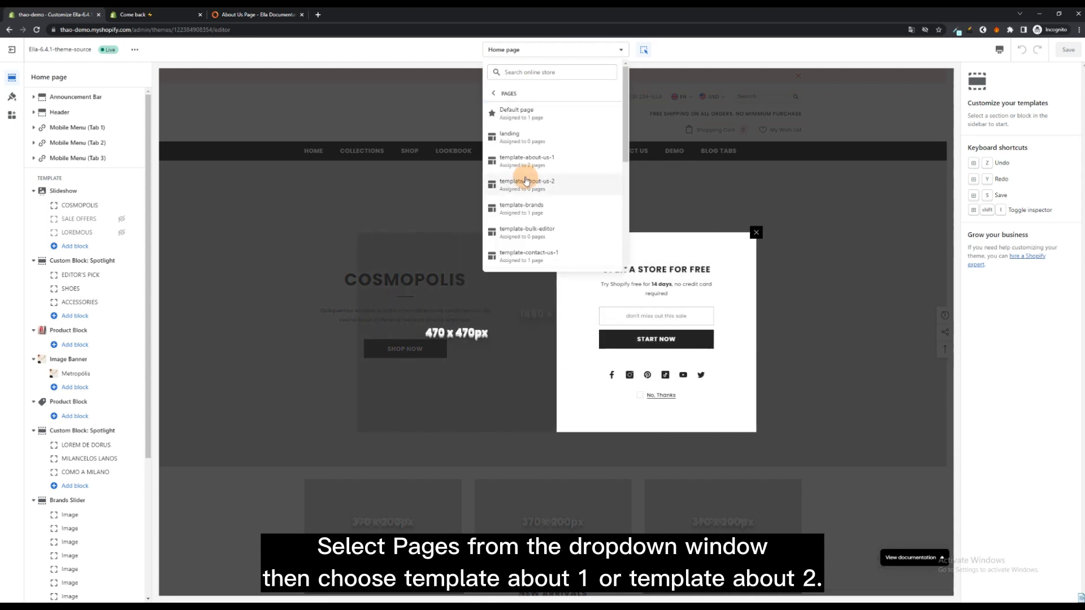
pyautogui.scroll(-3)
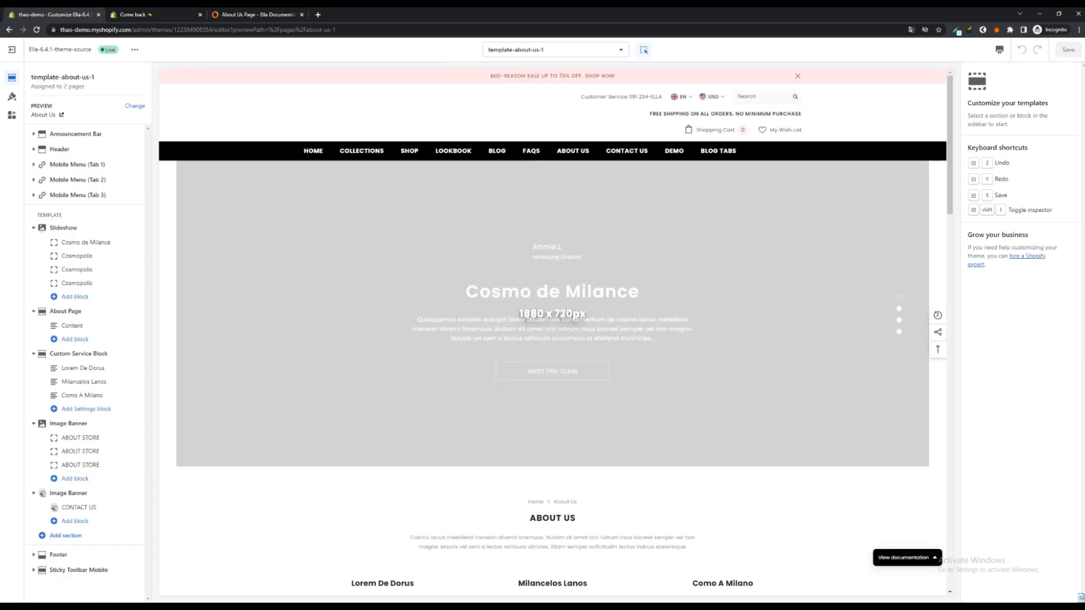
# Select the CONTACT US image banner block and bring up the image library for its picture
pyautogui.scroll(-3)
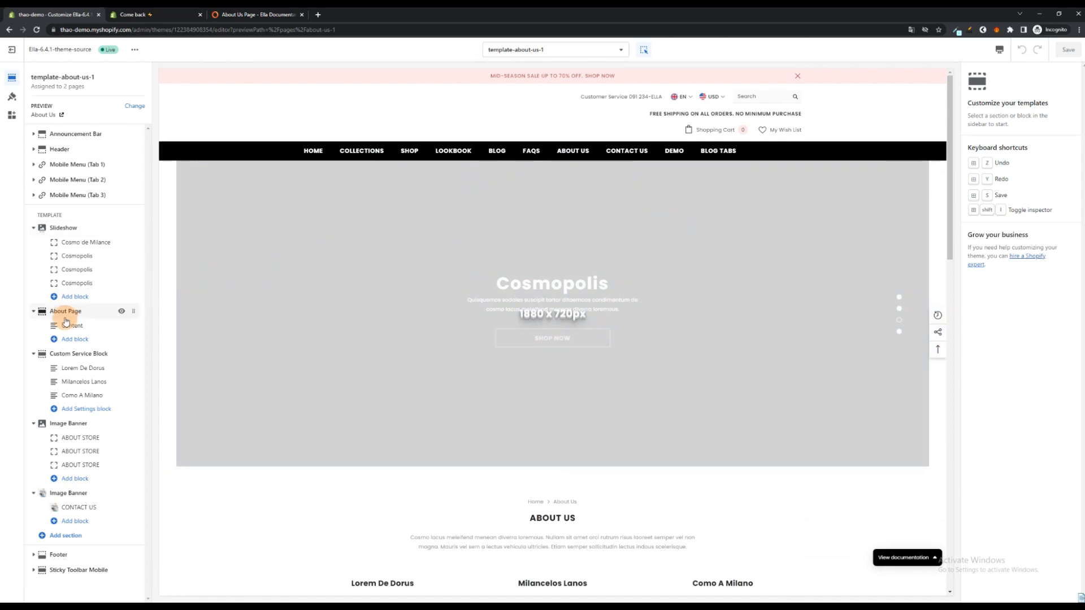
pyautogui.click(63, 227)
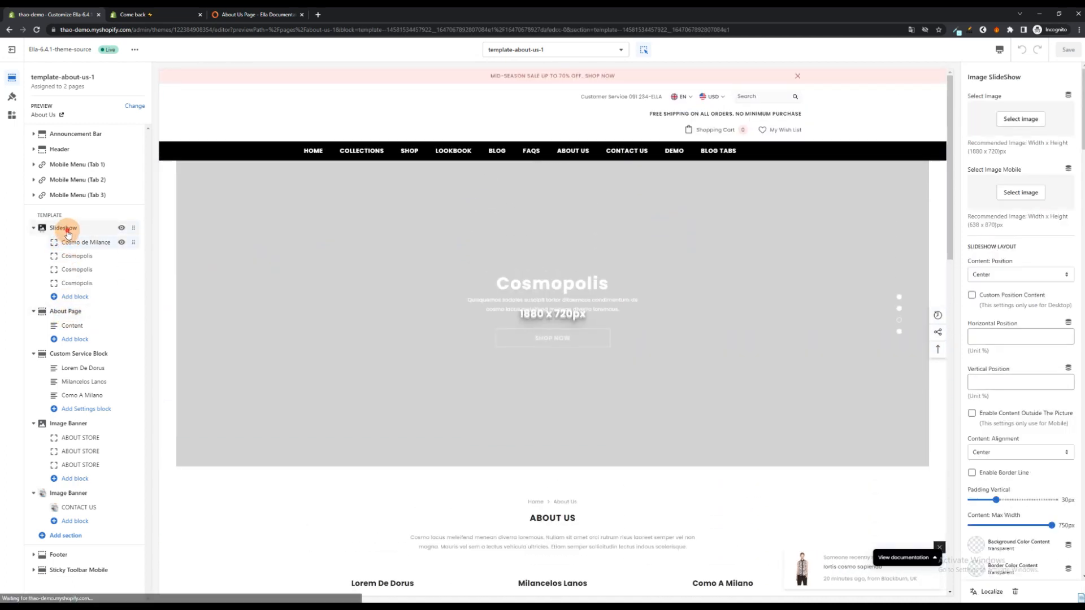
pyautogui.click(66, 310)
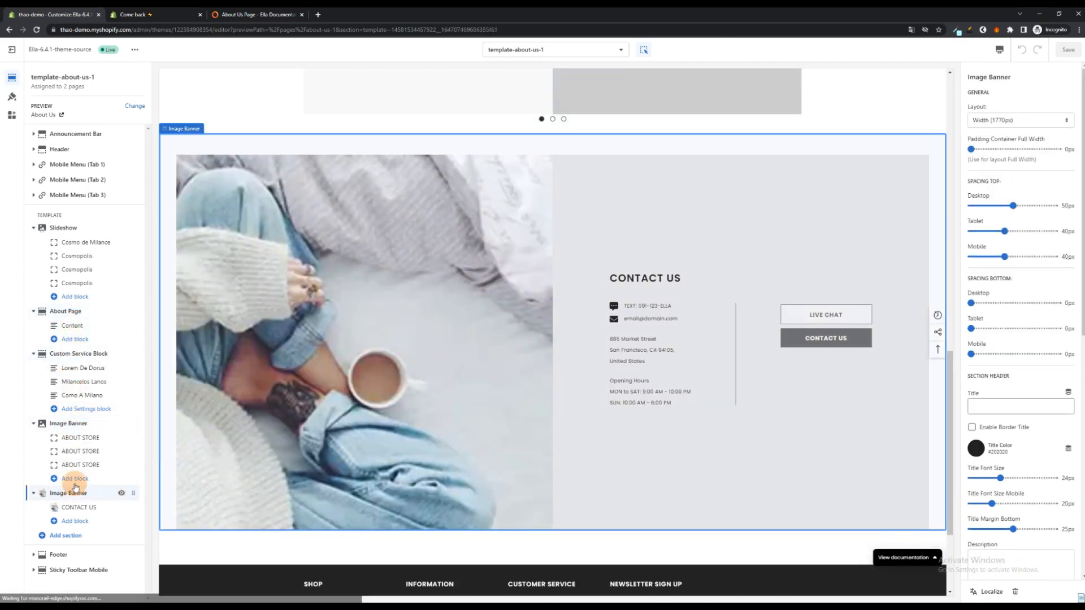
pyautogui.click(78, 508)
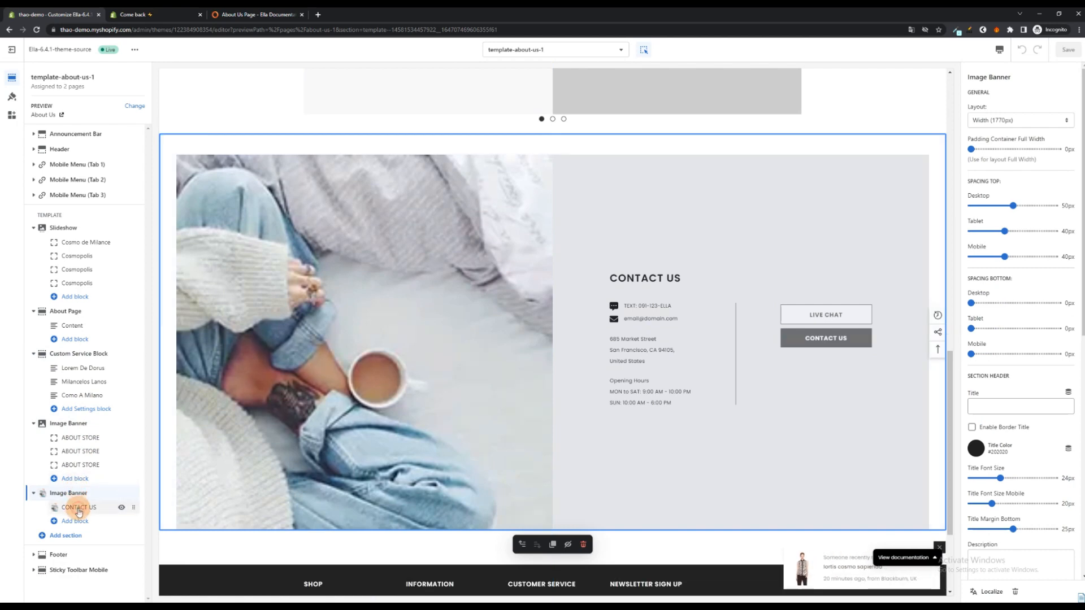
pyautogui.click(78, 508)
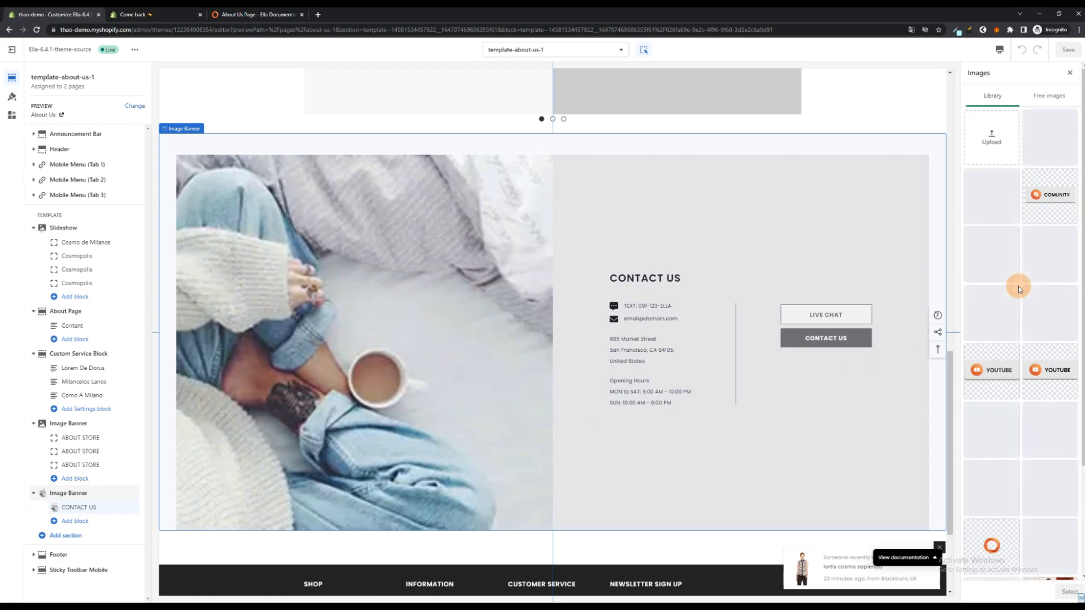
pyautogui.scroll(-3)
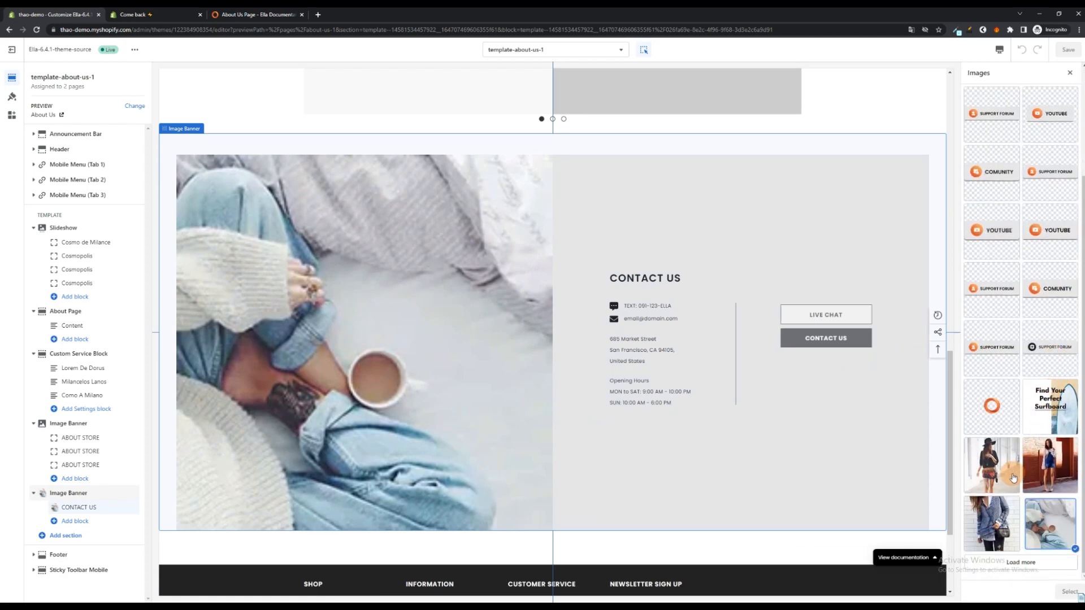